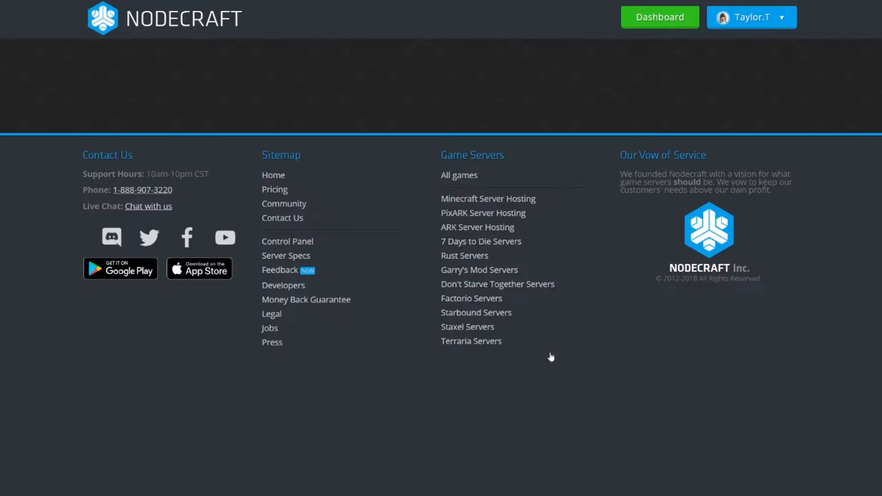
# Reach the Garry's Mod server's Backups page from the File Manager sidebar section
pyautogui.click(660, 17)
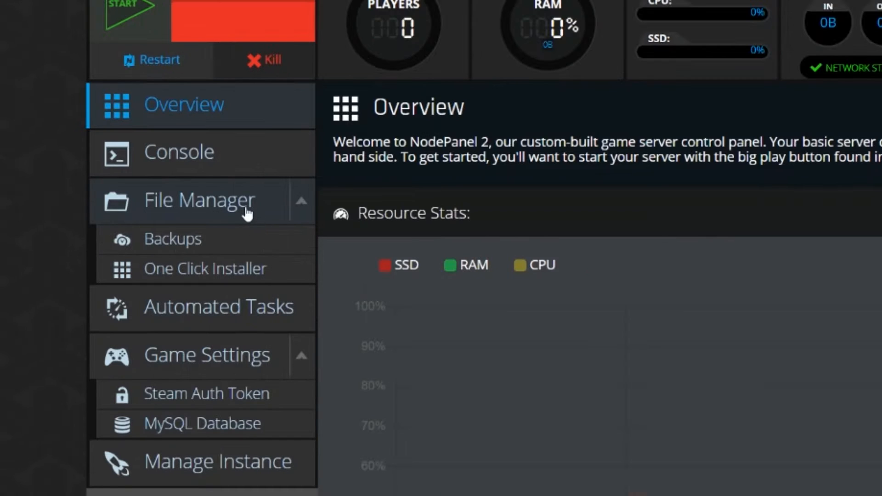
pyautogui.click(173, 239)
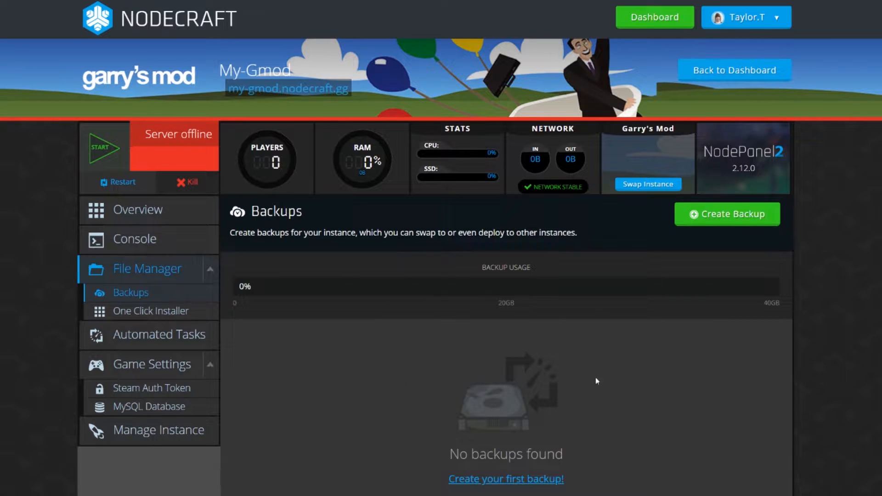
# Create a new server backup, resulting in the 6.49 GB 'Parol Soldier' backup
pyautogui.click(726, 214)
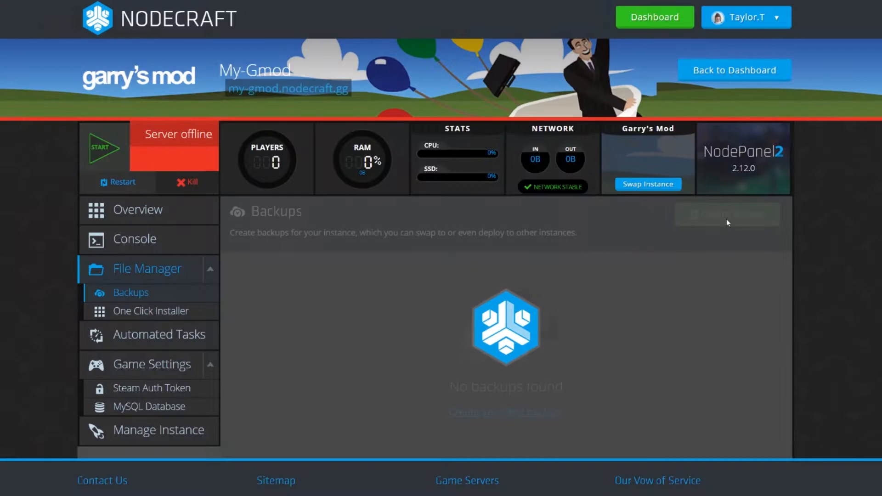
pyautogui.click(726, 214)
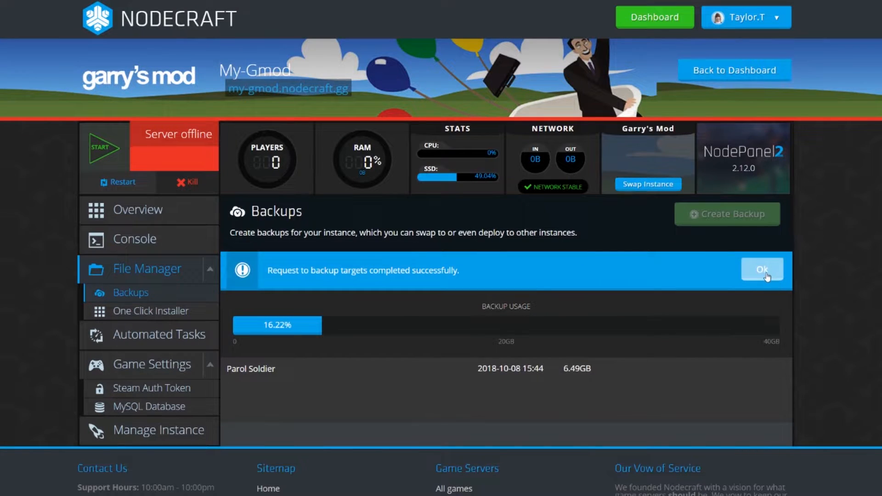
pyautogui.click(762, 270)
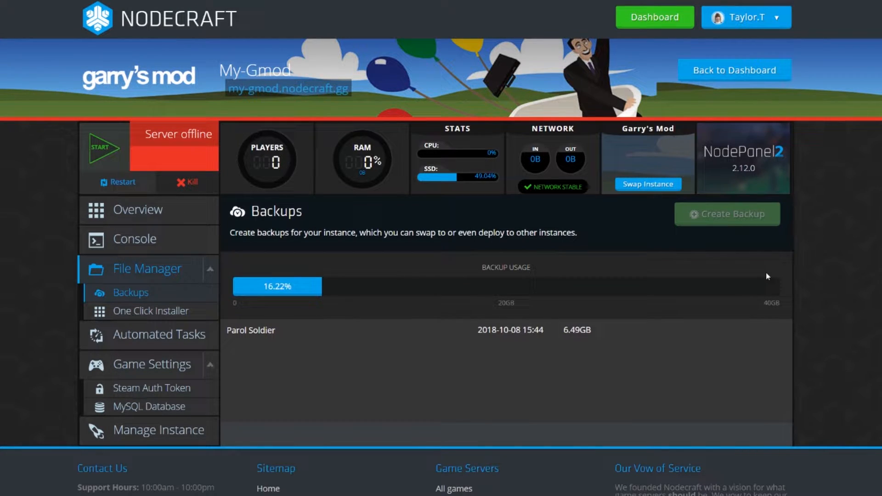
pyautogui.moveTo(434, 420)
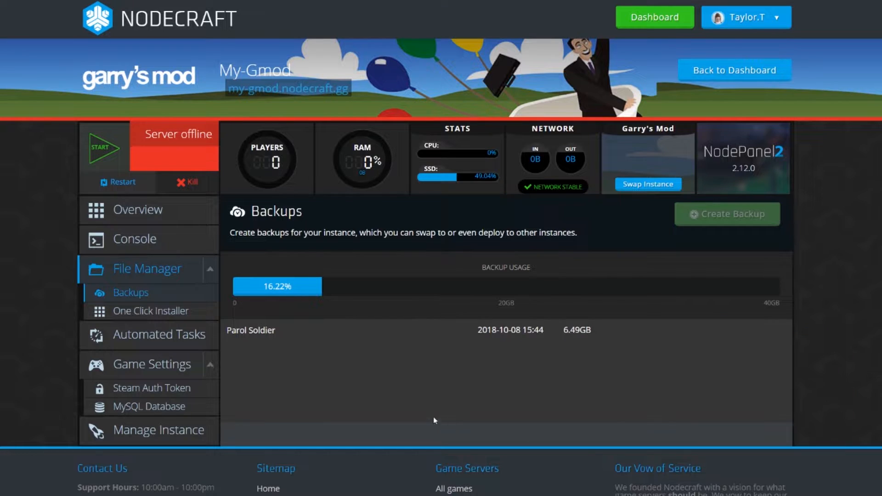
pyautogui.moveTo(405, 338)
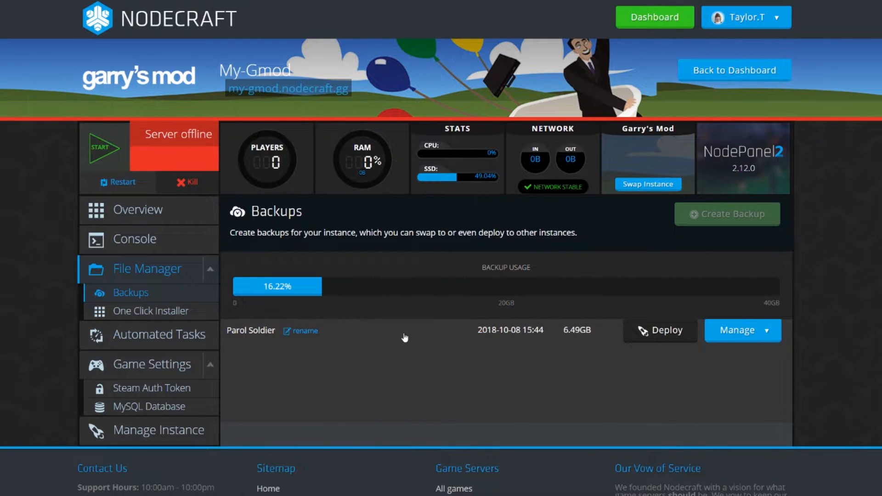
pyautogui.moveTo(401, 366)
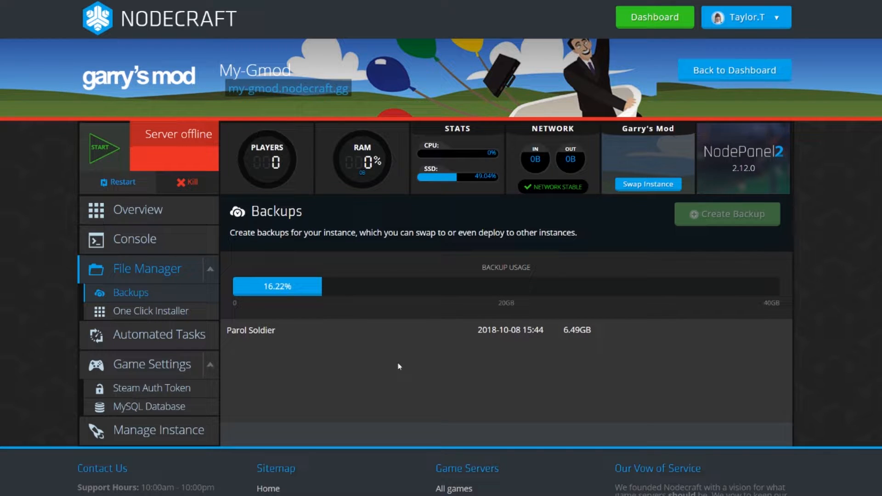
# Deploy the Parol Soldier backup onto the server, confirming replacement of instance files
pyautogui.click(741, 330)
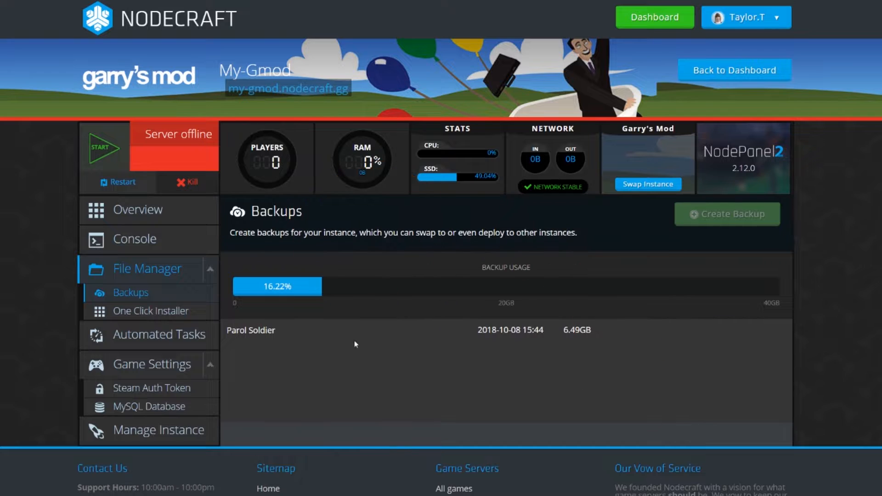
pyautogui.scroll(-3)
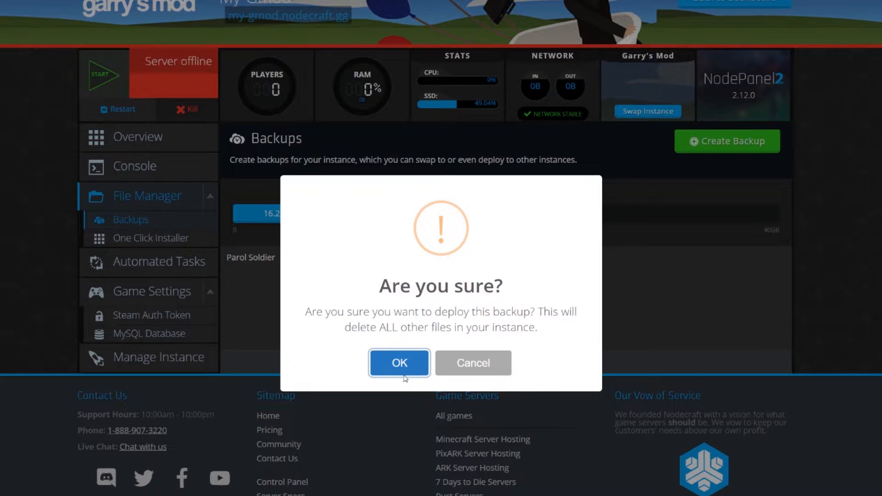
pyautogui.click(399, 363)
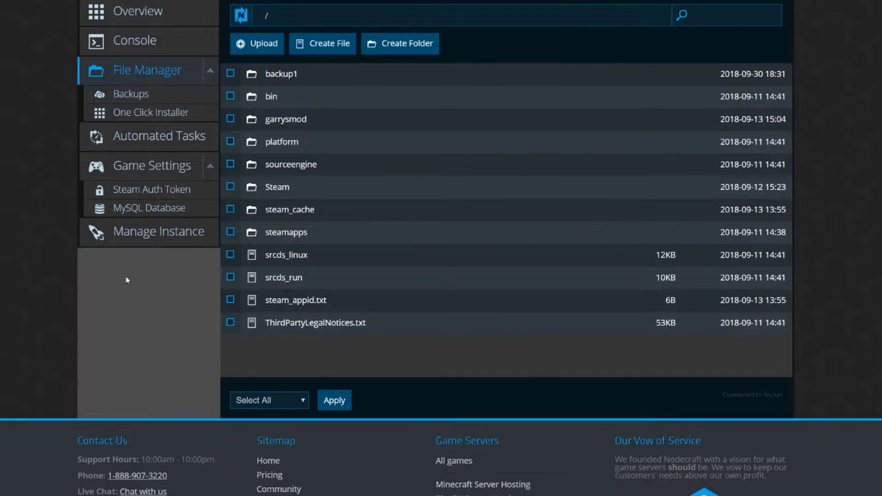
pyautogui.moveTo(302, 336)
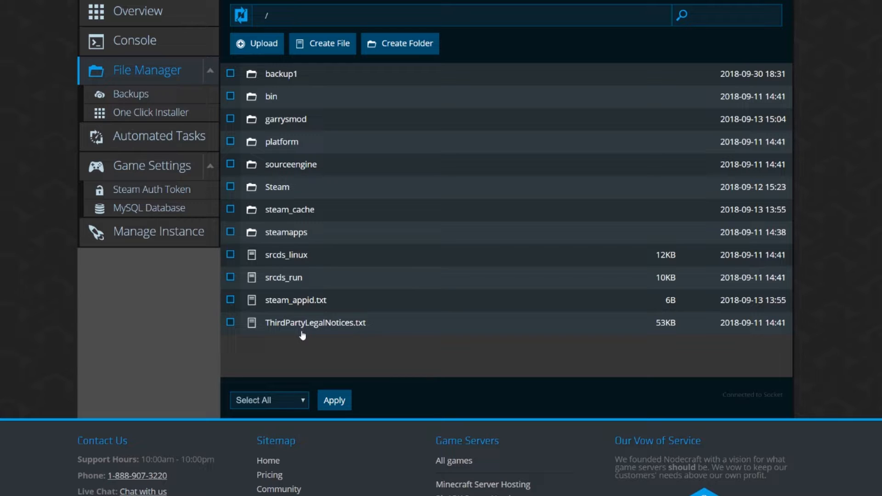
pyautogui.moveTo(497, 62)
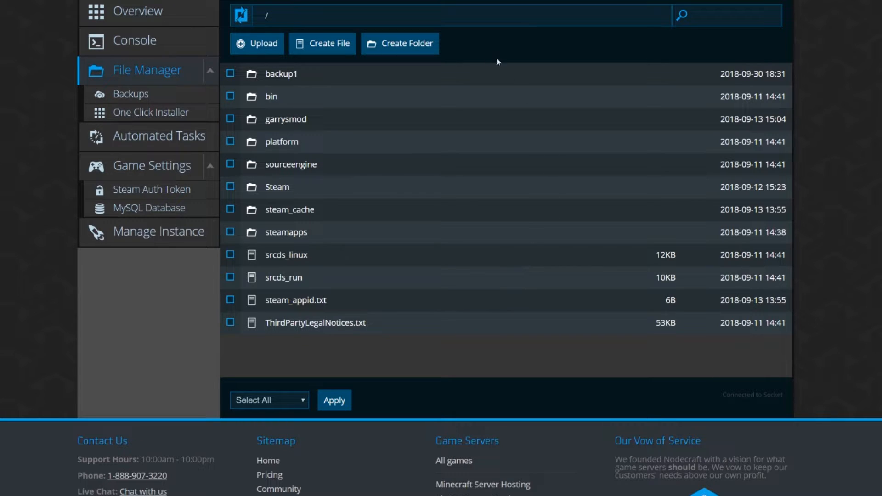
# Create a folder named 'october8backup' in the server's root directory
pyautogui.click(400, 43)
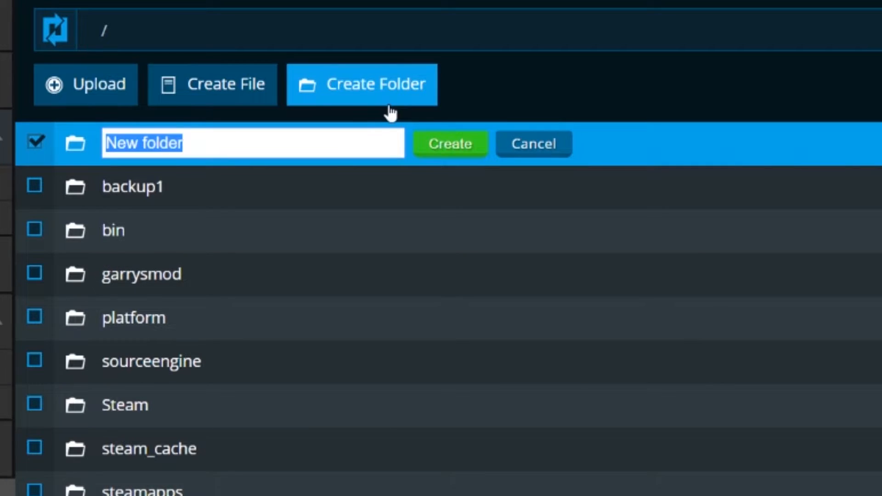
pyautogui.write('october8backup')
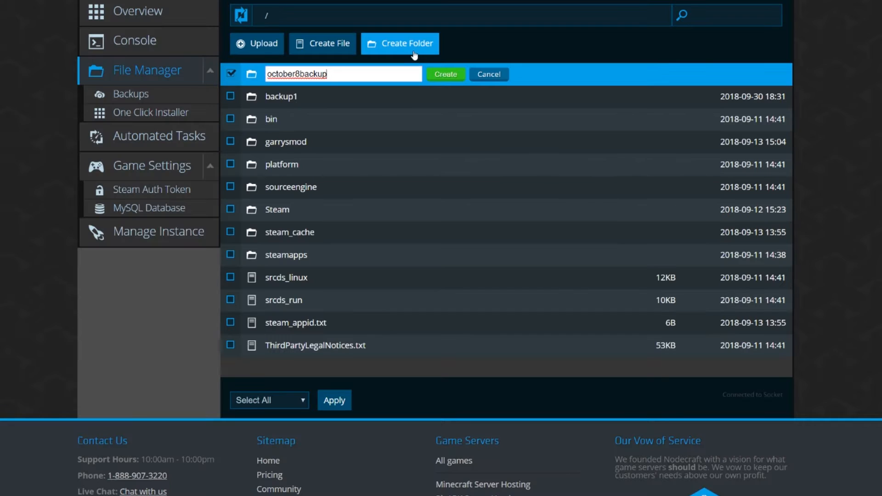
pyautogui.click(445, 74)
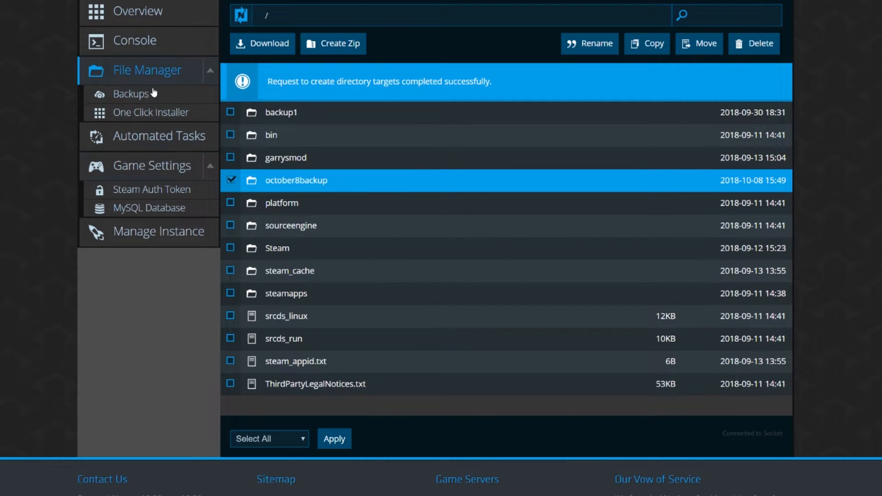
# Upload the Parol Soldier backup to the server root as a zip archive from the backups page
pyautogui.click(131, 94)
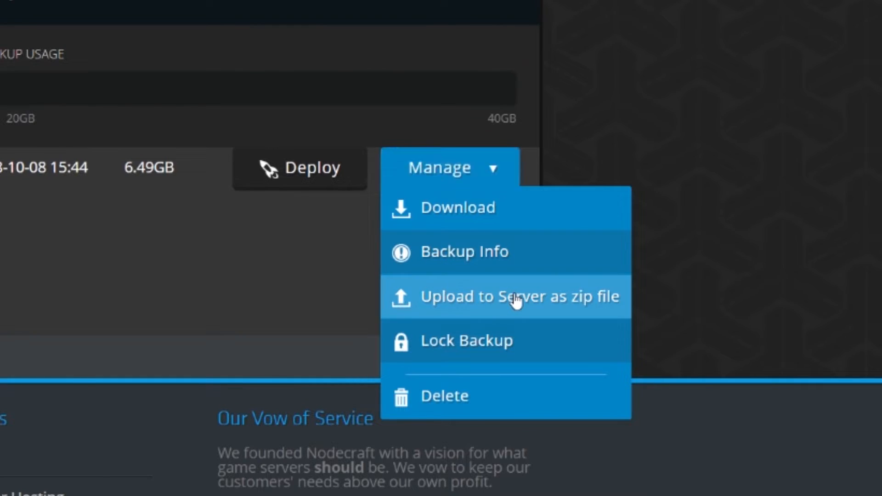
pyautogui.click(504, 297)
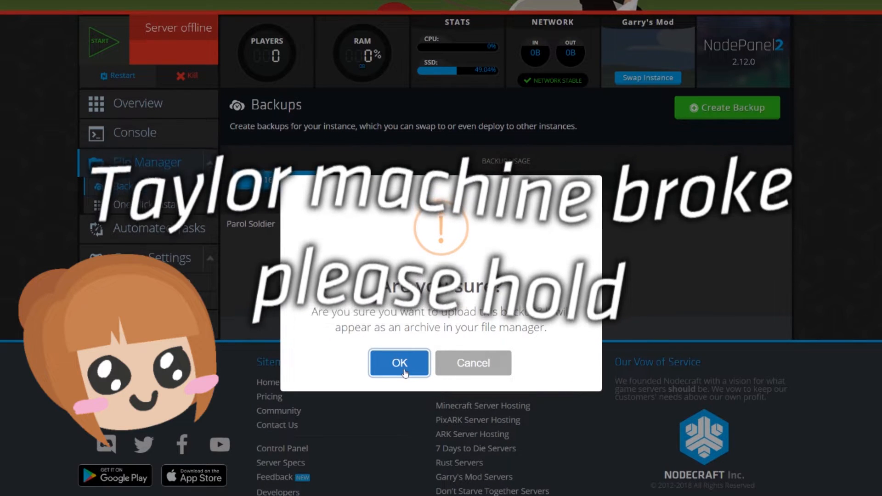
pyautogui.click(399, 363)
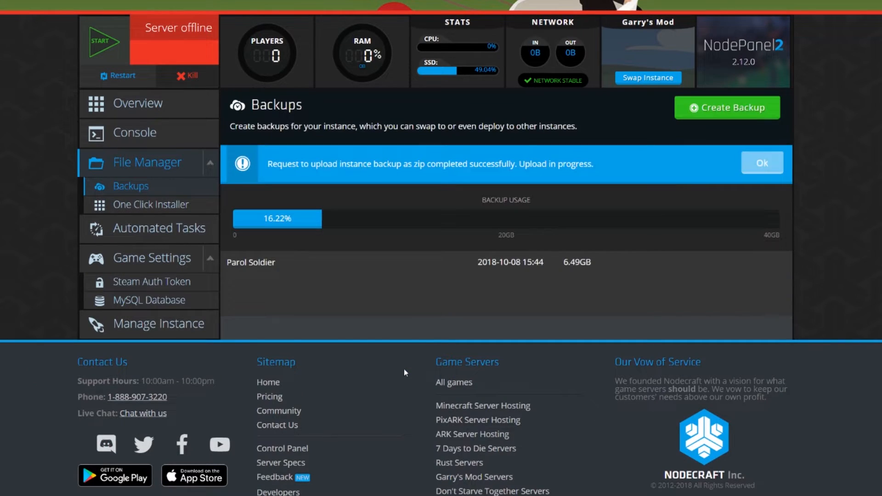
pyautogui.click(147, 162)
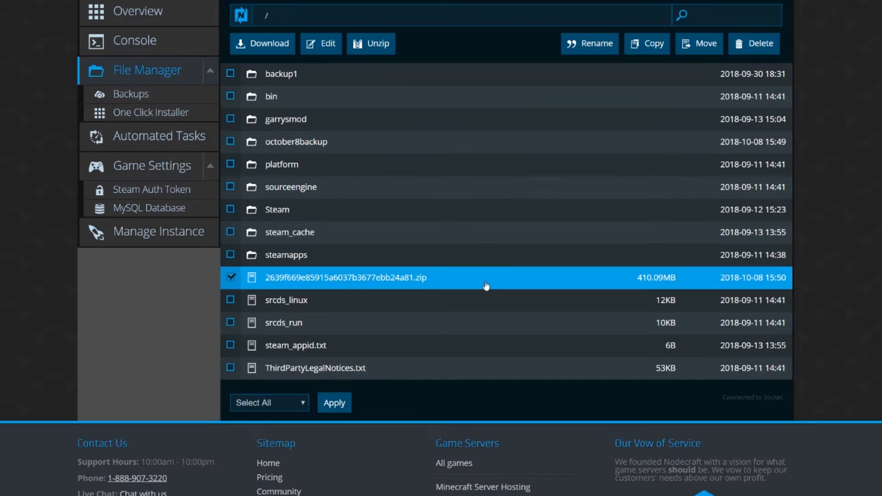
# Move the backup zip into the october8backup folder
pyautogui.click(700, 43)
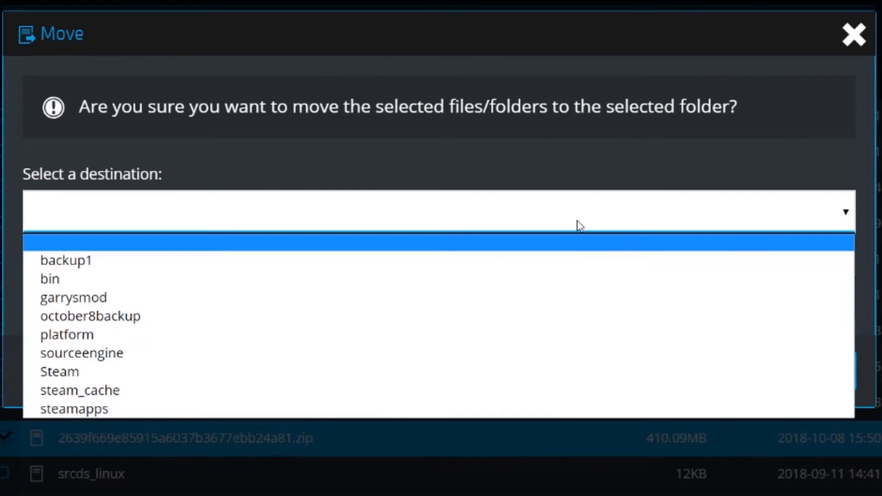
pyautogui.click(90, 316)
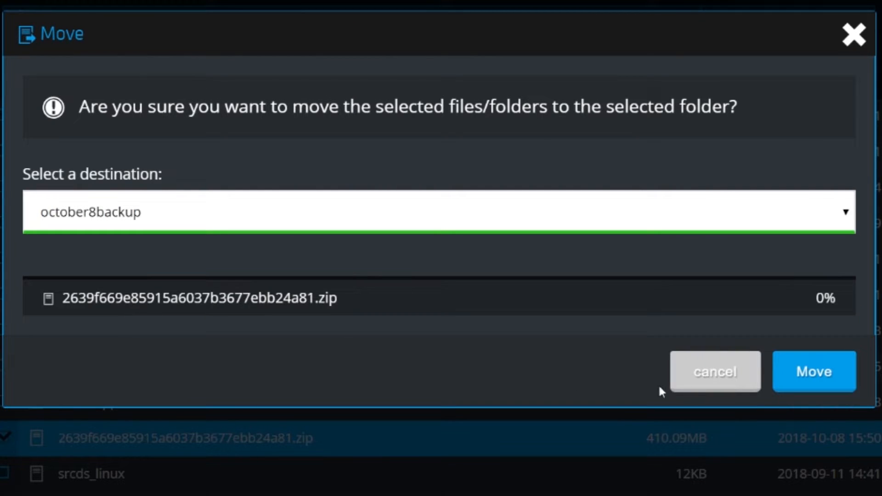
pyautogui.click(814, 372)
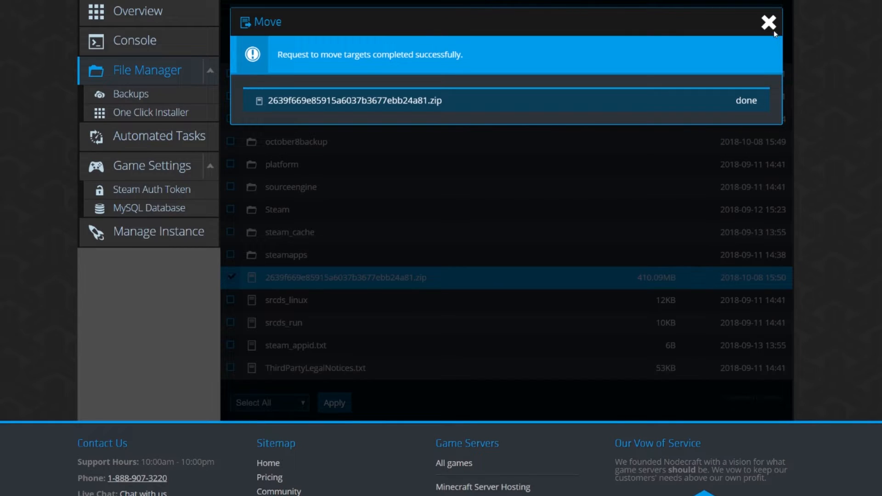
pyautogui.click(768, 22)
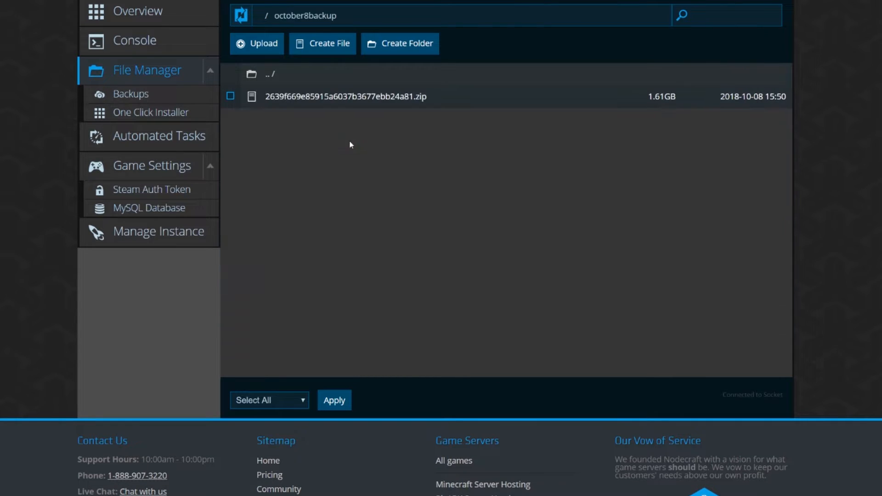
# Unzip the backup archive into october8backup's current directory, then return to the dashboard
pyautogui.click(230, 95)
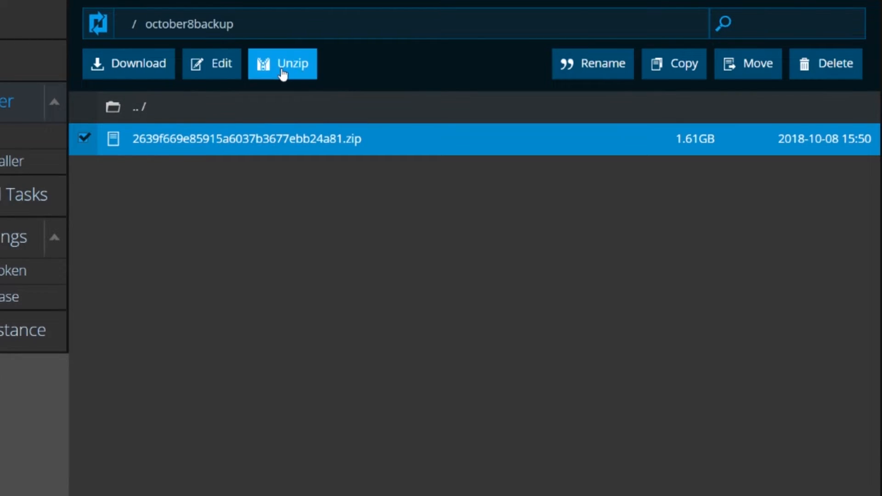
pyautogui.click(282, 64)
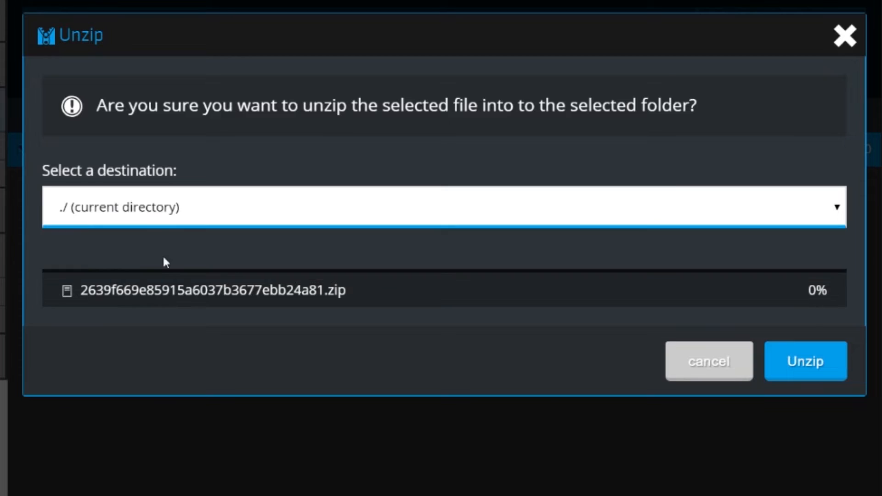
pyautogui.click(806, 360)
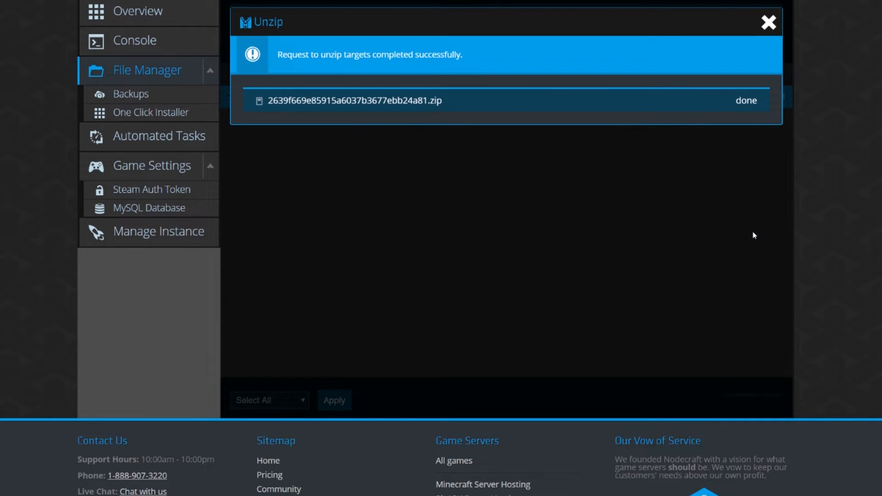
pyautogui.click(768, 22)
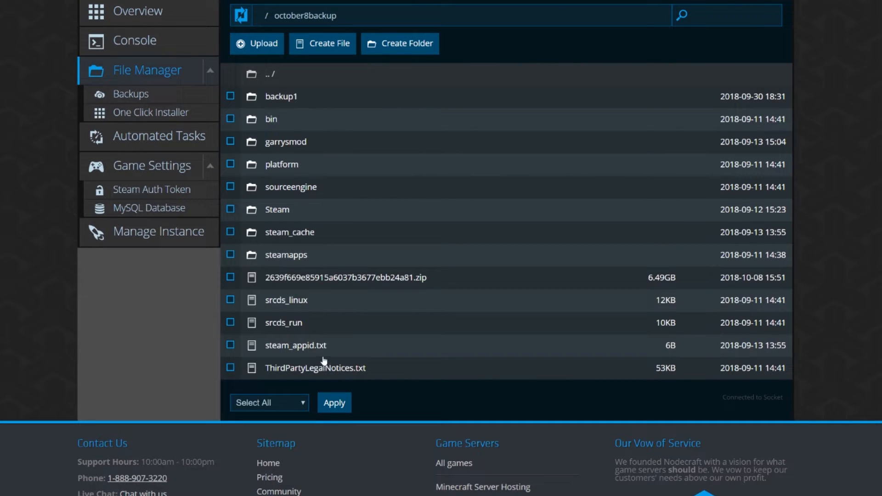
pyautogui.moveTo(315, 102)
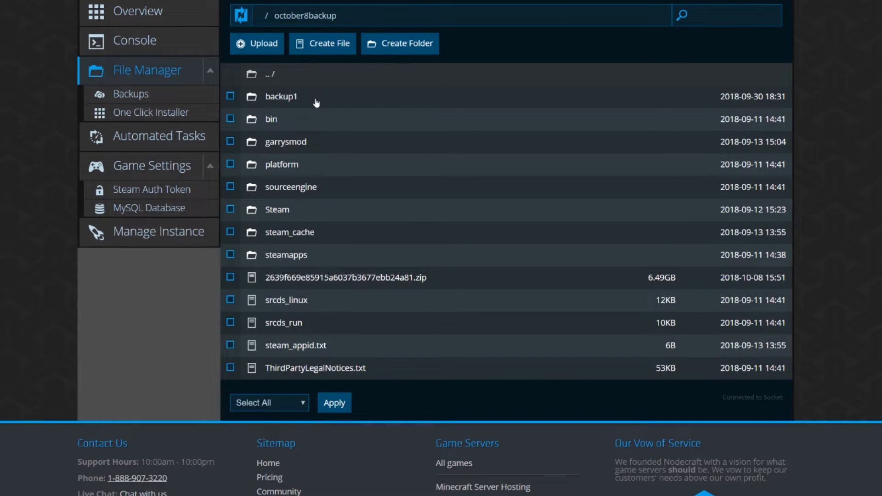
pyautogui.click(130, 93)
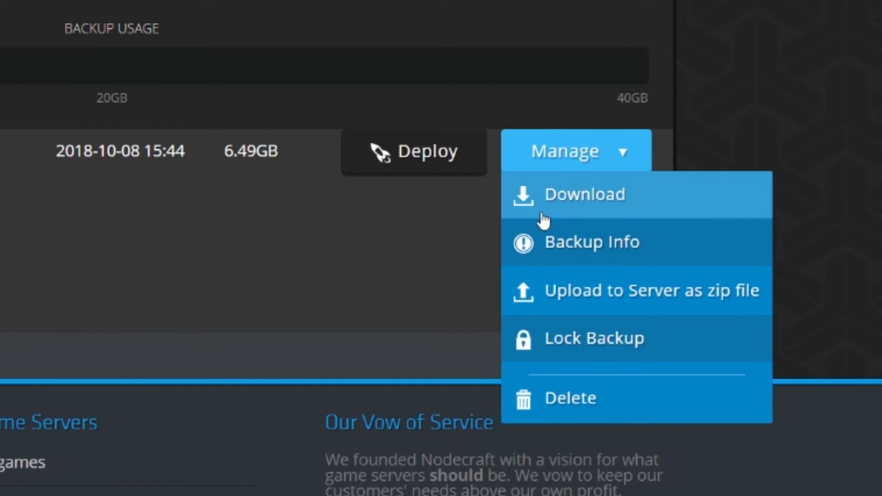
pyautogui.moveTo(664, 222)
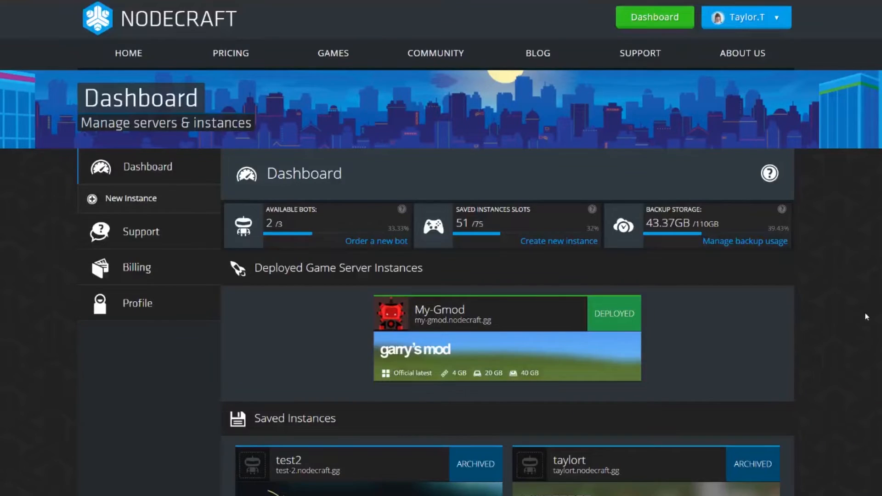
pyautogui.moveTo(830, 330)
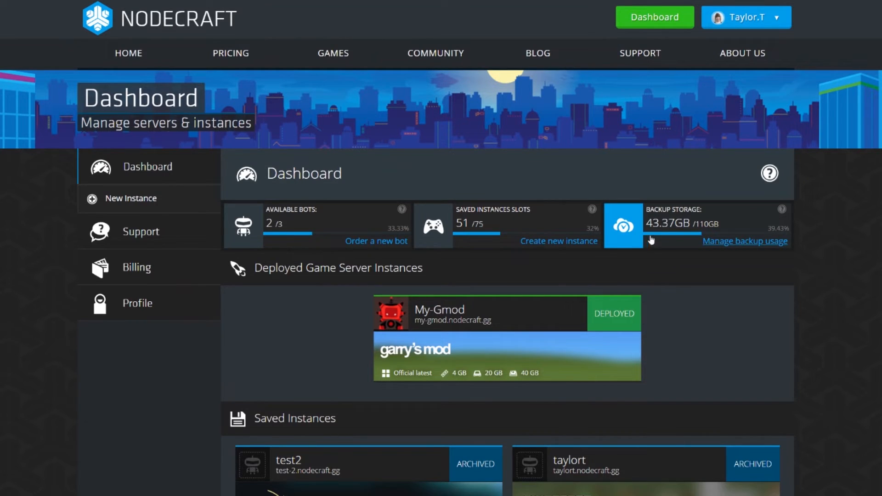
pyautogui.moveTo(597, 243)
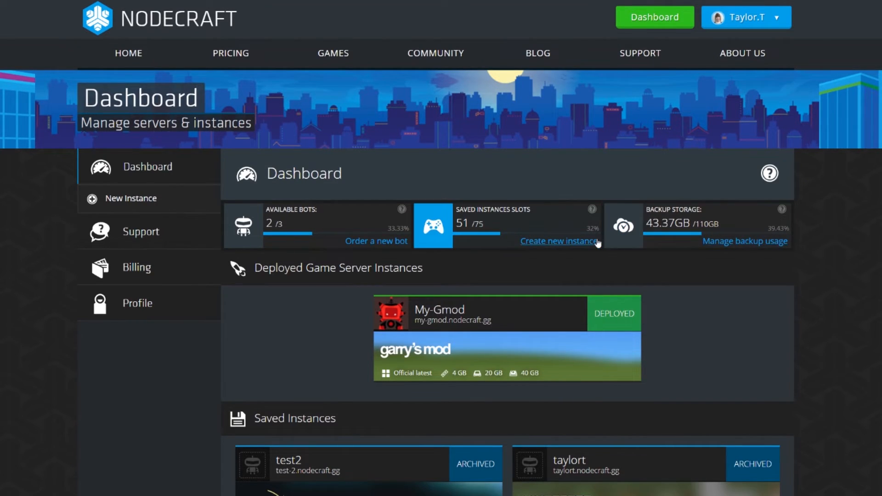
pyautogui.moveTo(761, 246)
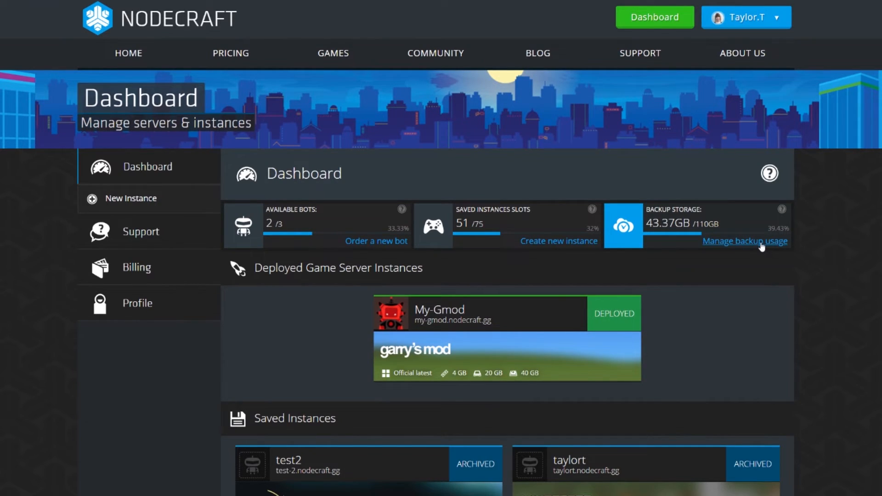
pyautogui.click(745, 240)
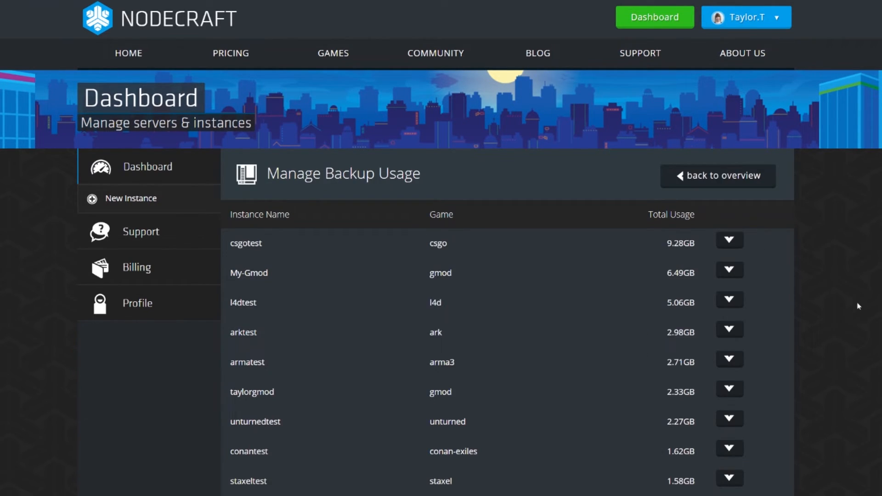
pyautogui.moveTo(808, 329)
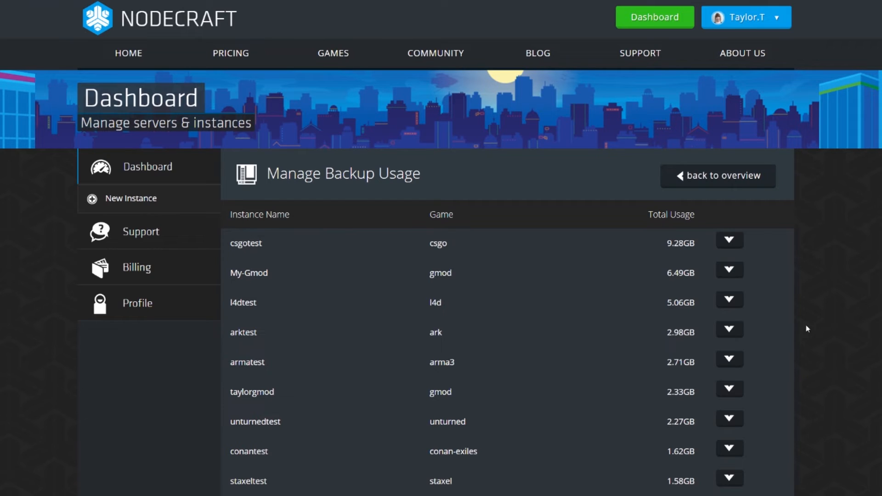
pyautogui.click(729, 240)
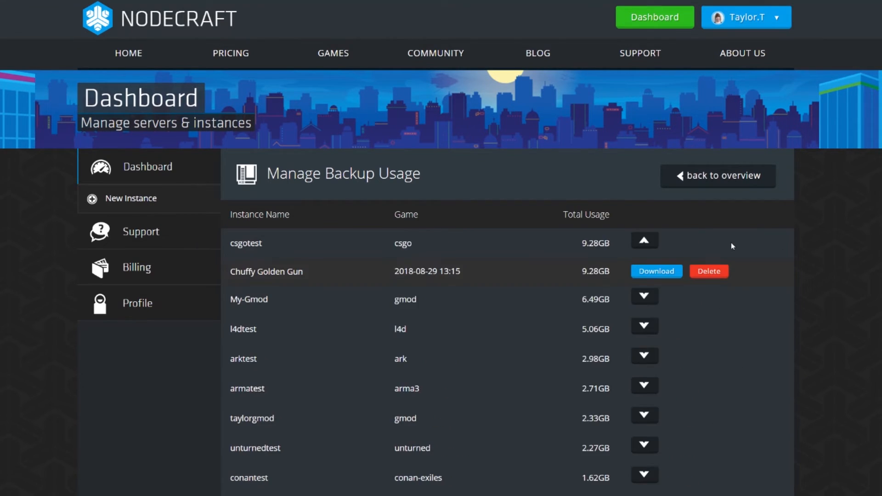
pyautogui.moveTo(766, 275)
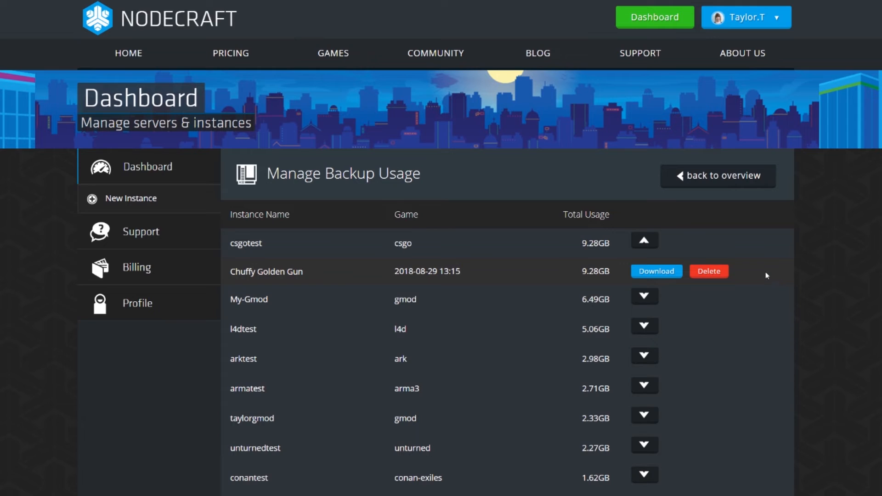
pyautogui.click(718, 176)
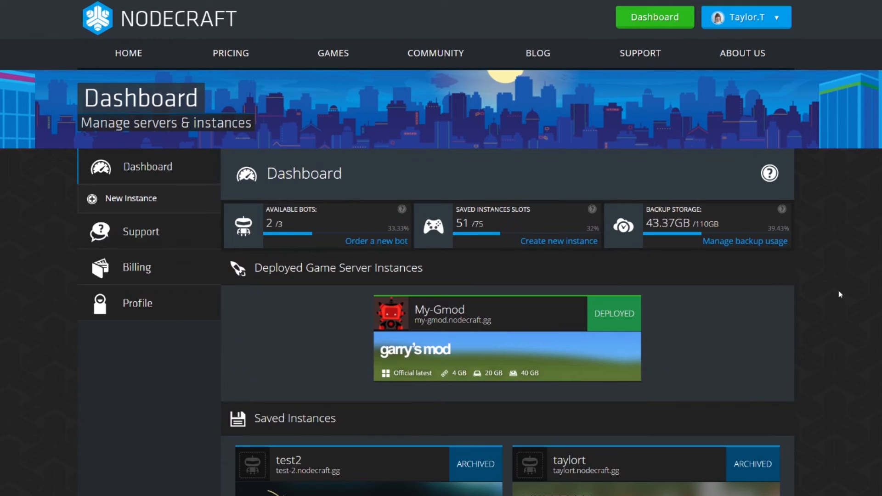